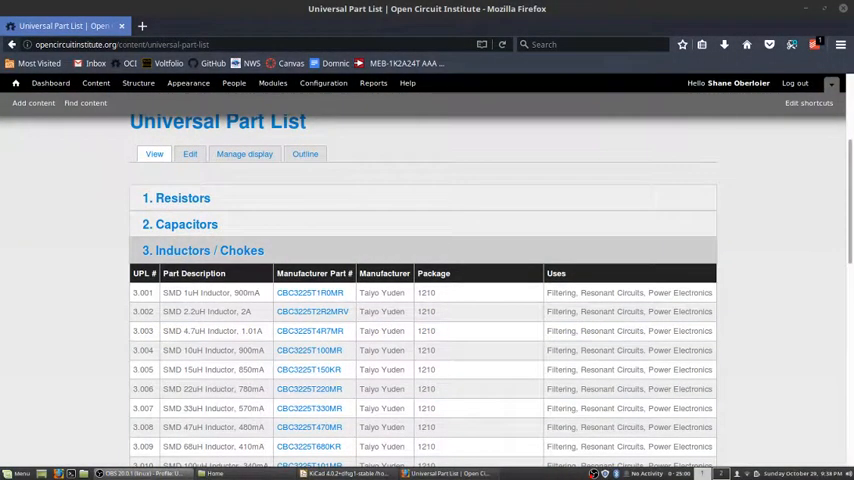
{"action": "mouse_move", "coordinate": [478, 324]}
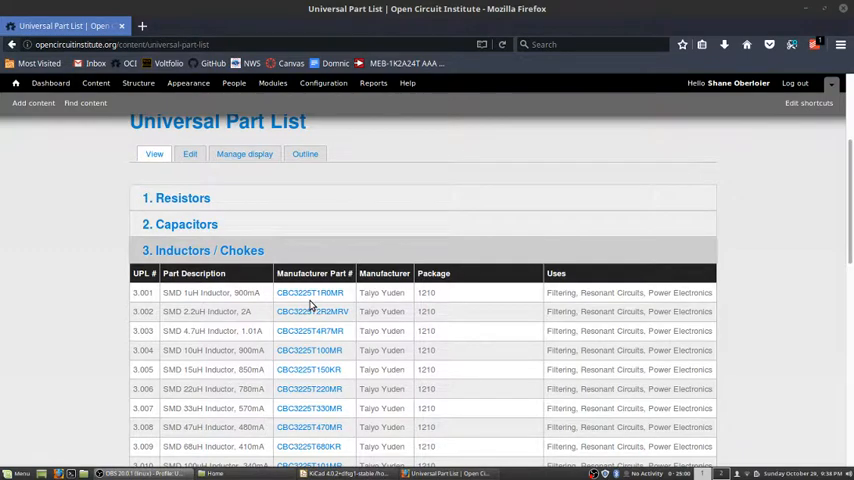
{"action": "mouse_move", "coordinate": [310, 292]}
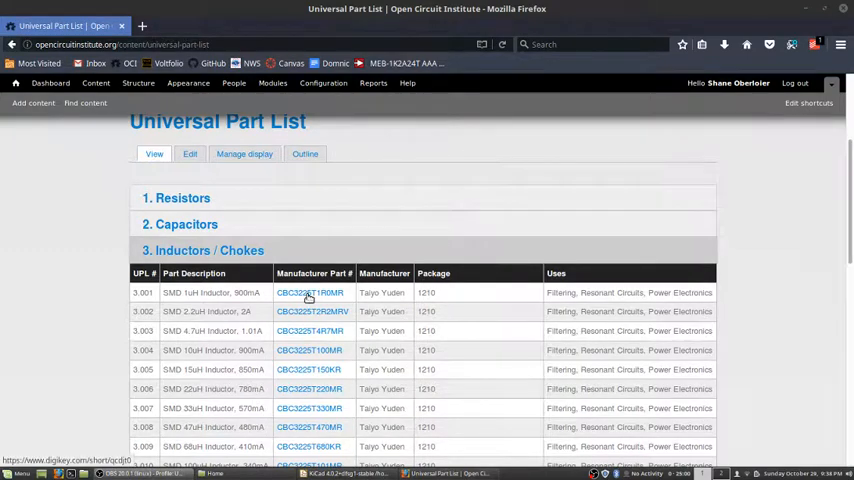
Review the Taiyo Yuden 1210 inductor datasheet down to its recommended land pattern table.
{"action": "left_click", "coordinate": [310, 292]}
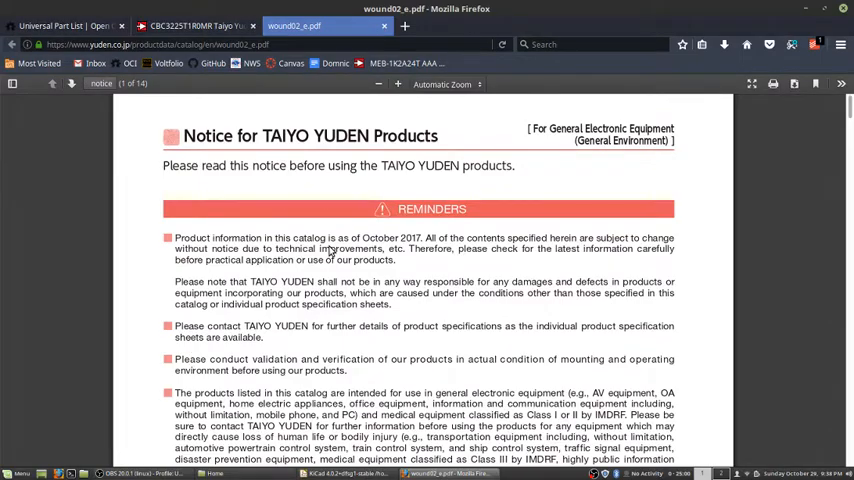
{"action": "scroll", "scroll_direction": "down", "scroll_amount": 3}
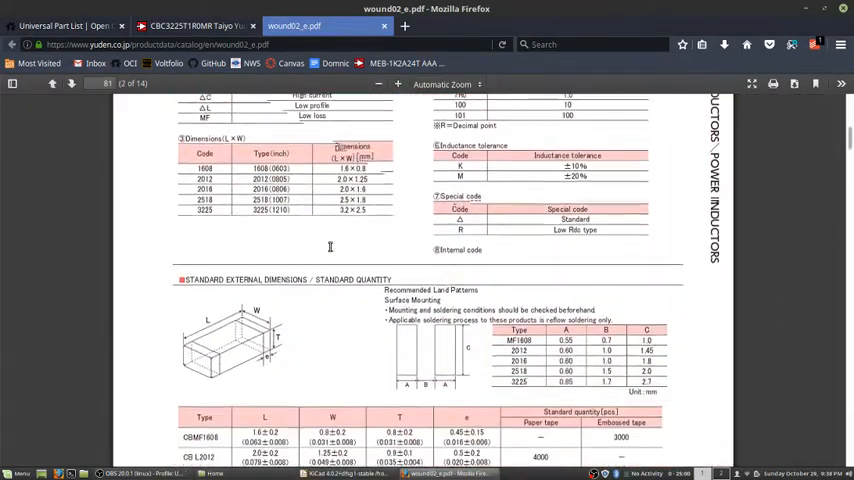
{"action": "scroll", "scroll_direction": "down", "scroll_amount": 3}
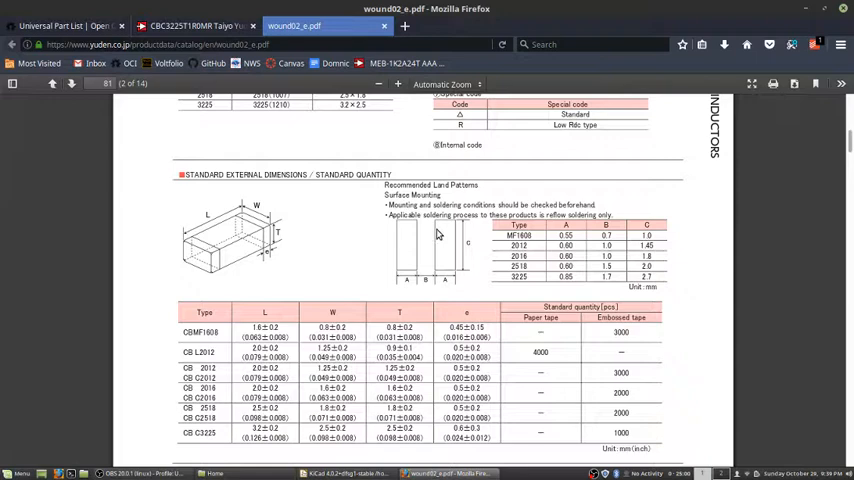
{"action": "mouse_move", "coordinate": [432, 248]}
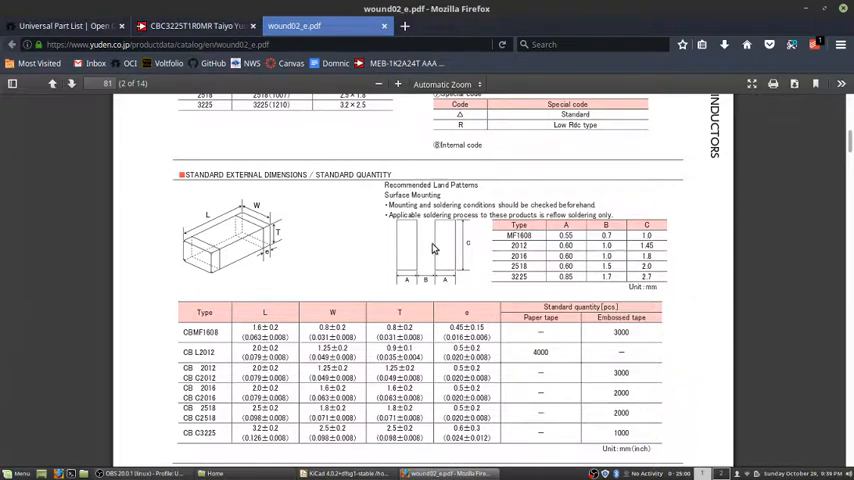
{"action": "mouse_move", "coordinate": [520, 272]}
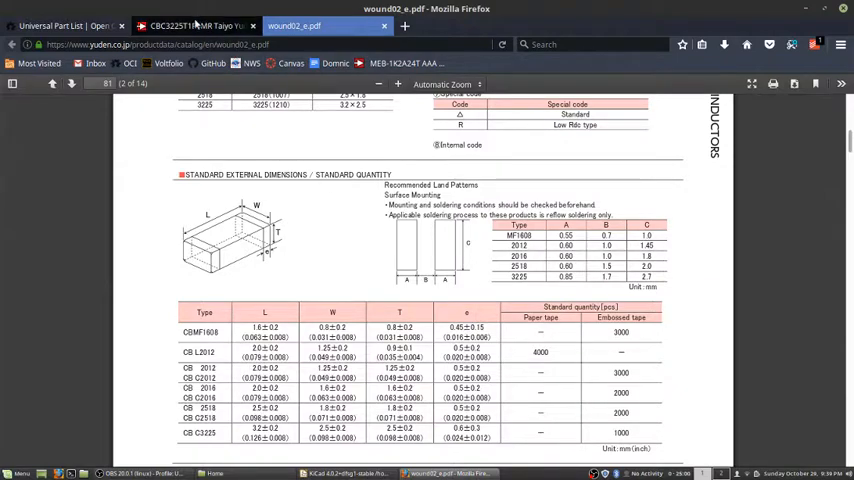
Check the Digi-Key CBC3225T1R0MR product attributes for comparison with the datasheet.
{"action": "left_click", "coordinate": [190, 24]}
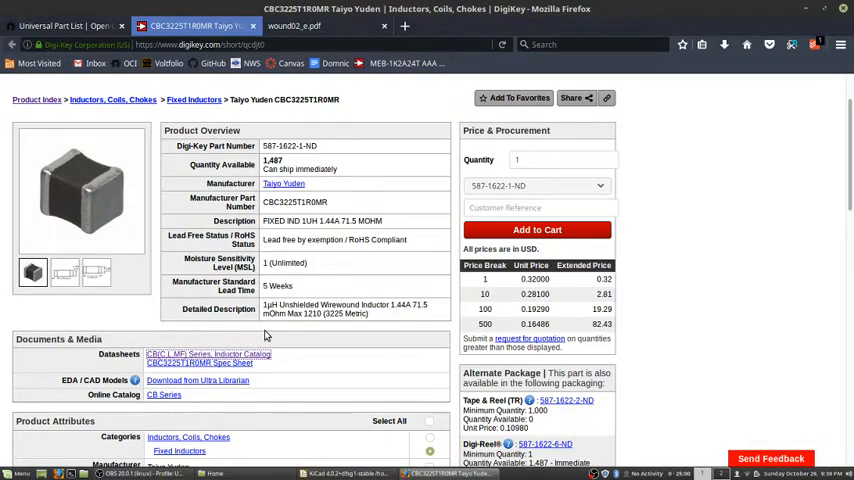
{"action": "scroll", "scroll_direction": "down", "scroll_amount": 3}
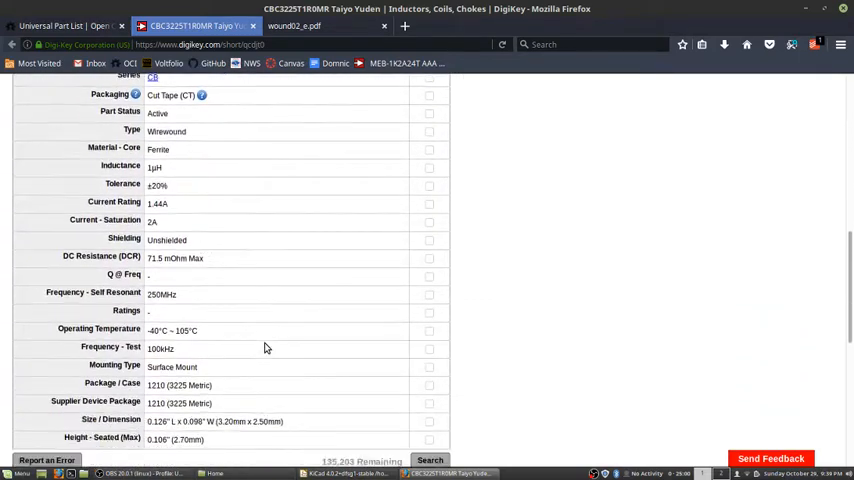
{"action": "scroll", "scroll_direction": "down", "scroll_amount": 3}
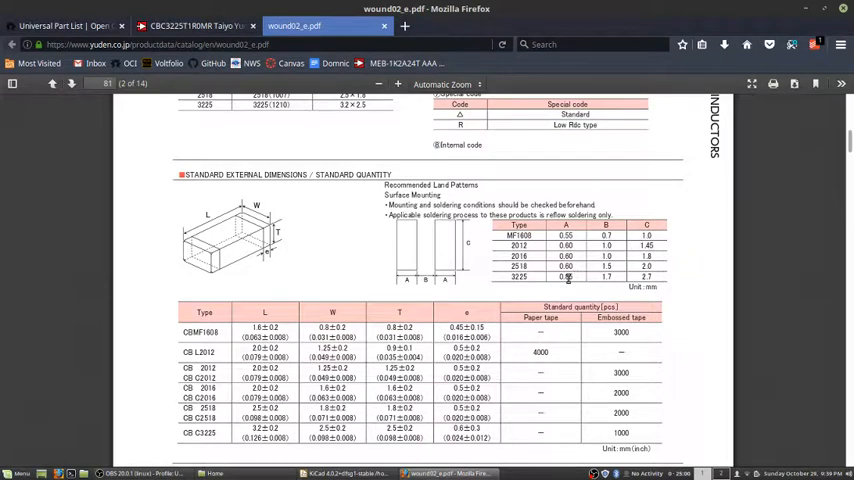
{"action": "mouse_move", "coordinate": [584, 288]}
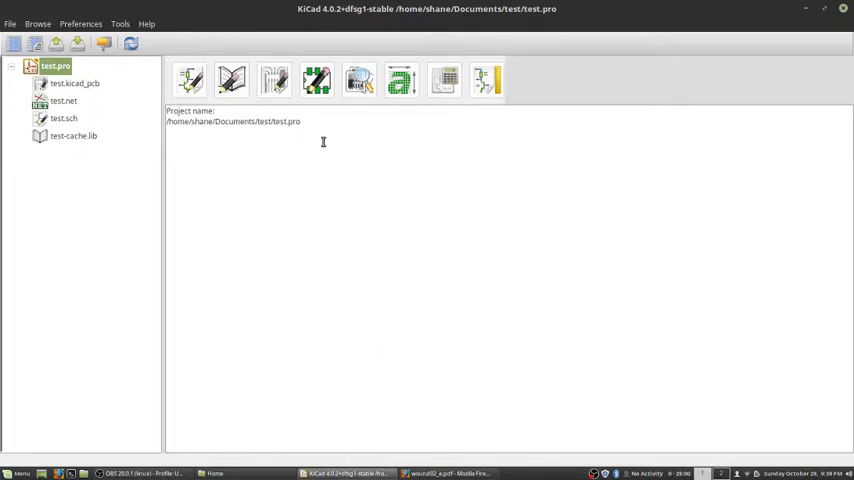
{"action": "mouse_move", "coordinate": [316, 80]}
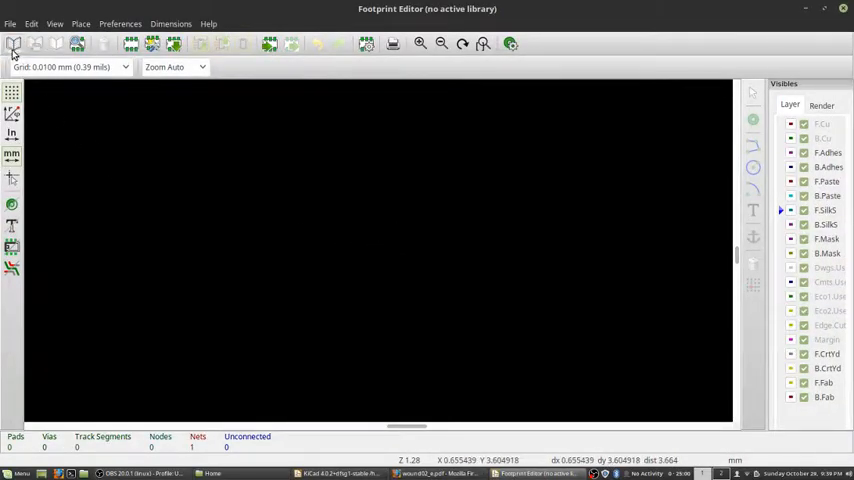
{"action": "mouse_move", "coordinate": [14, 44]}
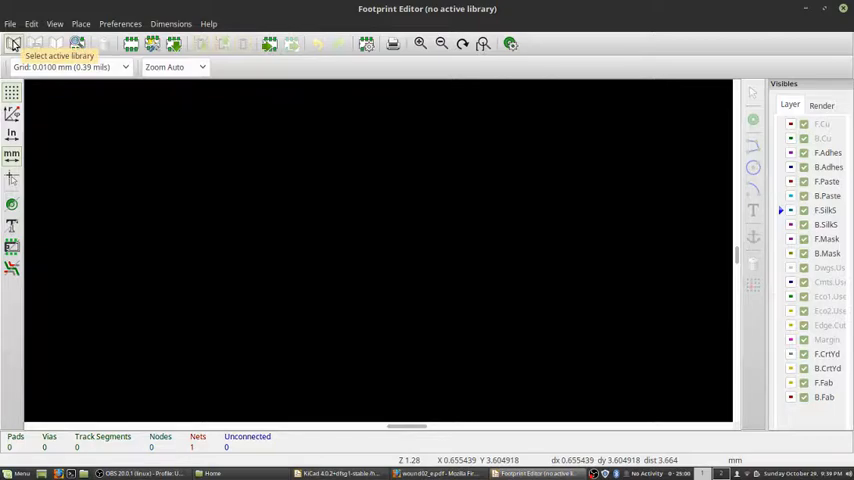
Make OCI_UPL_FOOTPRINTS the active footprint library.
{"action": "left_click", "coordinate": [14, 44]}
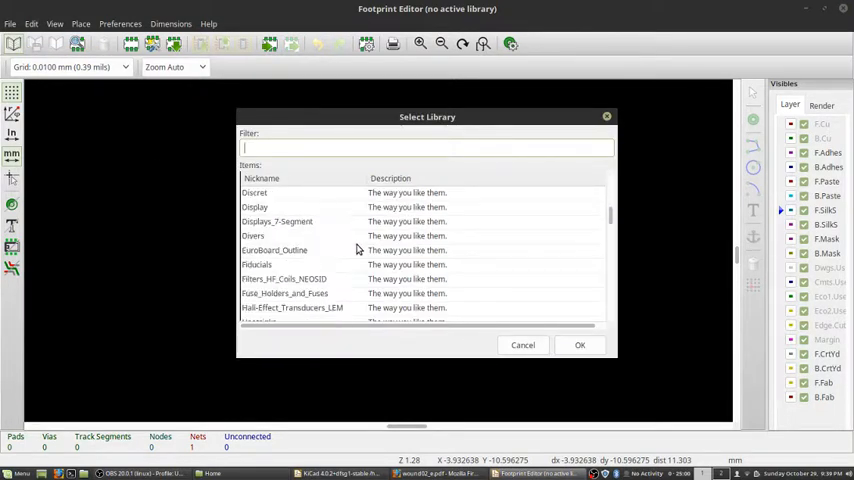
{"action": "scroll", "scroll_direction": "down", "scroll_amount": 3}
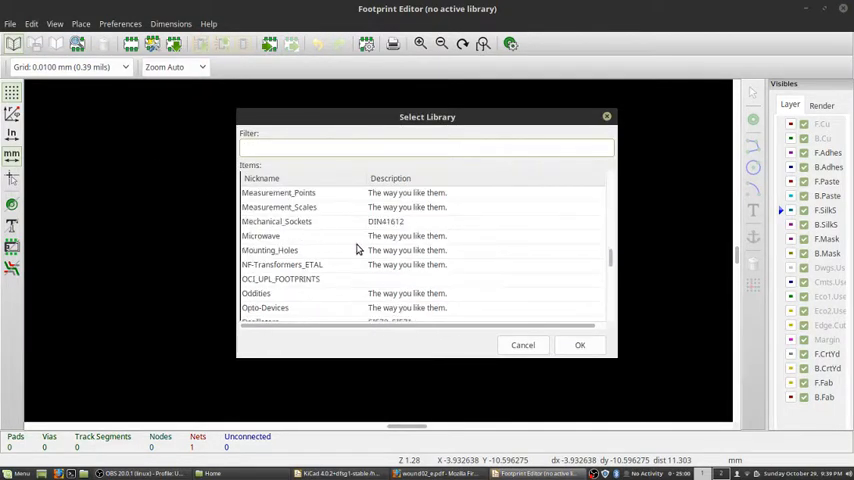
{"action": "scroll", "scroll_direction": "down", "scroll_amount": 3}
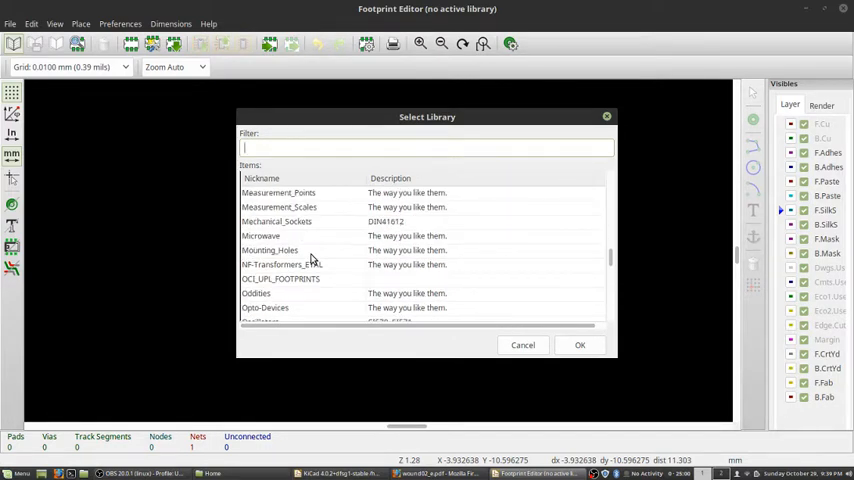
{"action": "scroll", "scroll_direction": "down", "scroll_amount": 3}
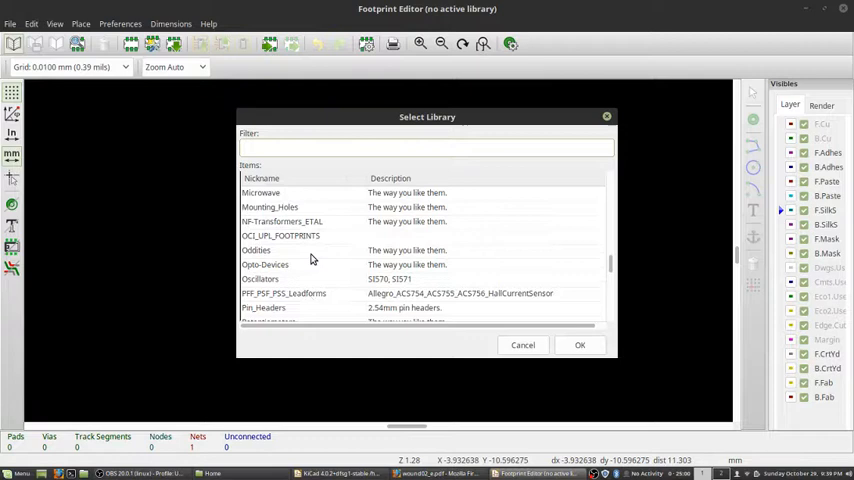
{"action": "left_click", "coordinate": [280, 236]}
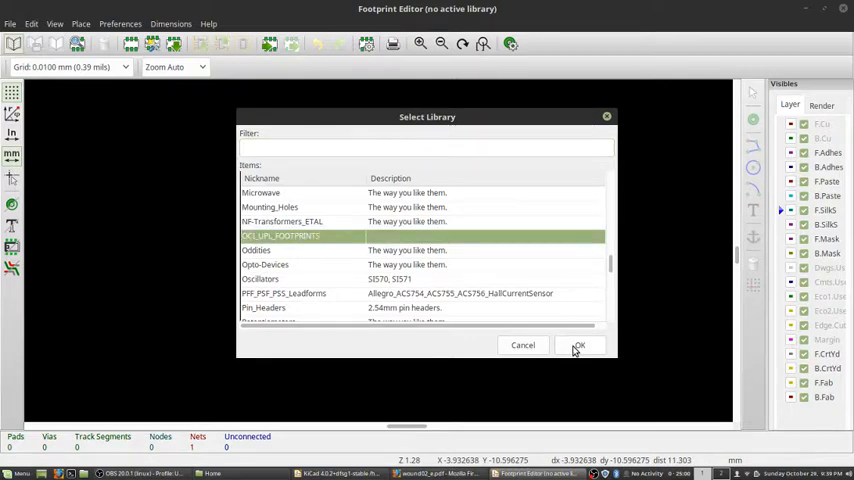
{"action": "left_click", "coordinate": [578, 344]}
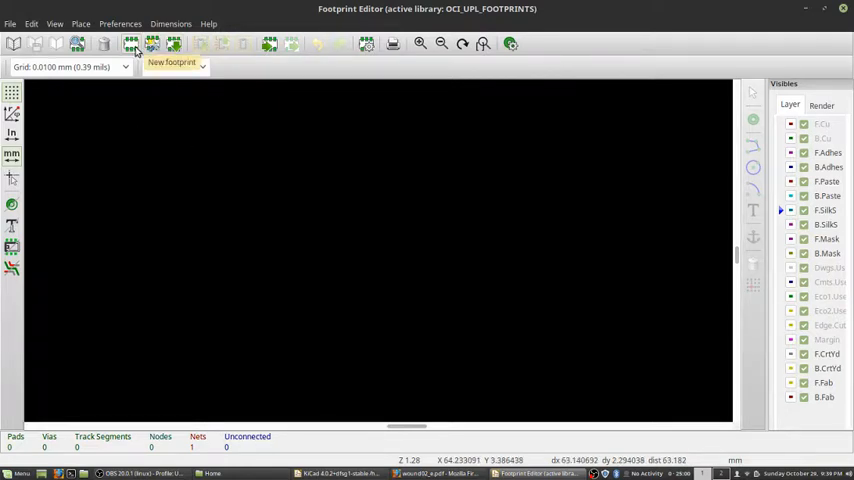
Create a new empty footprint named 1210_I.
{"action": "left_click", "coordinate": [130, 44]}
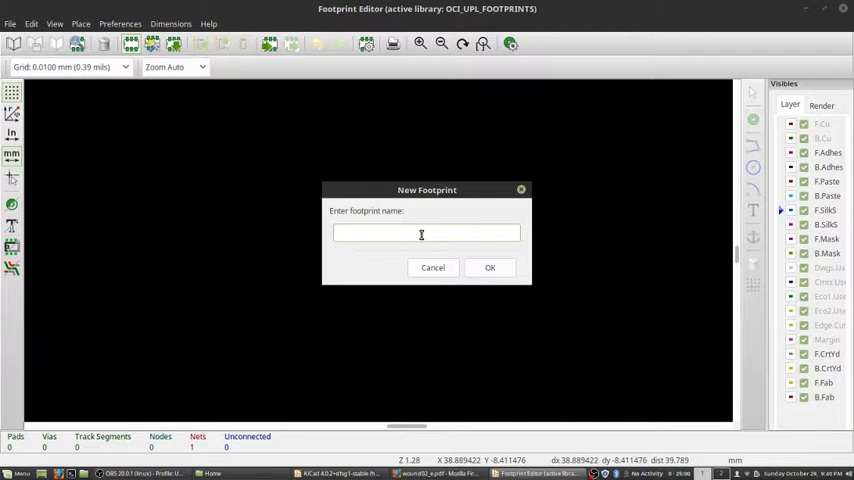
{"action": "type", "text": "12"}
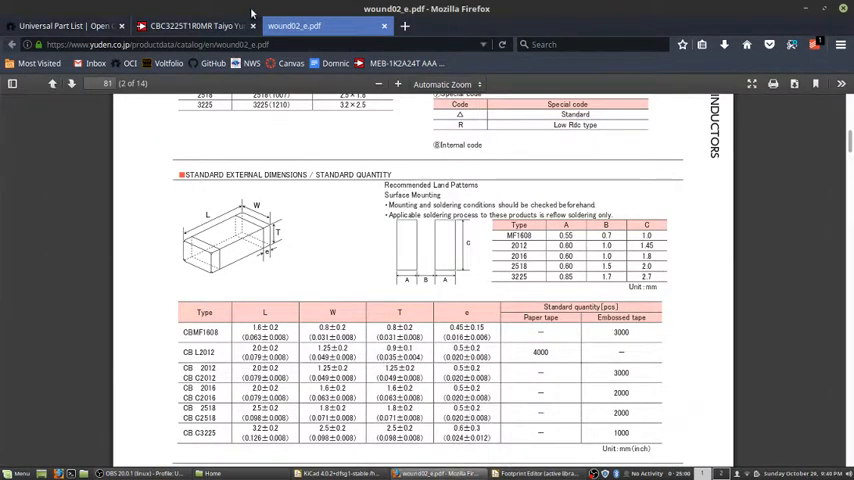
{"action": "left_click", "coordinate": [196, 24]}
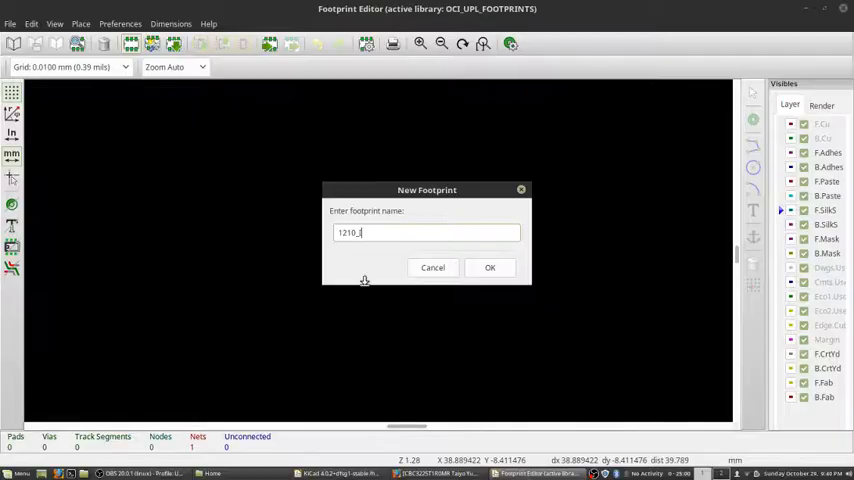
{"action": "left_click", "coordinate": [490, 268]}
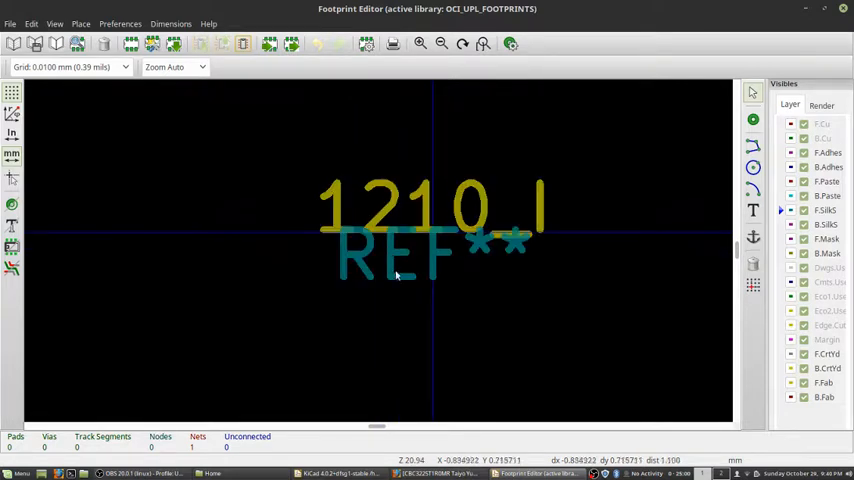
{"action": "mouse_move", "coordinate": [444, 208]}
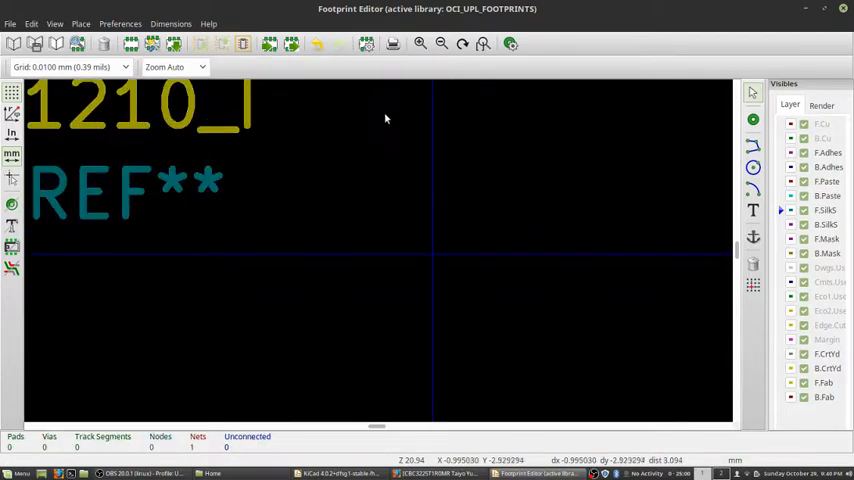
{"action": "mouse_move", "coordinate": [770, 132]}
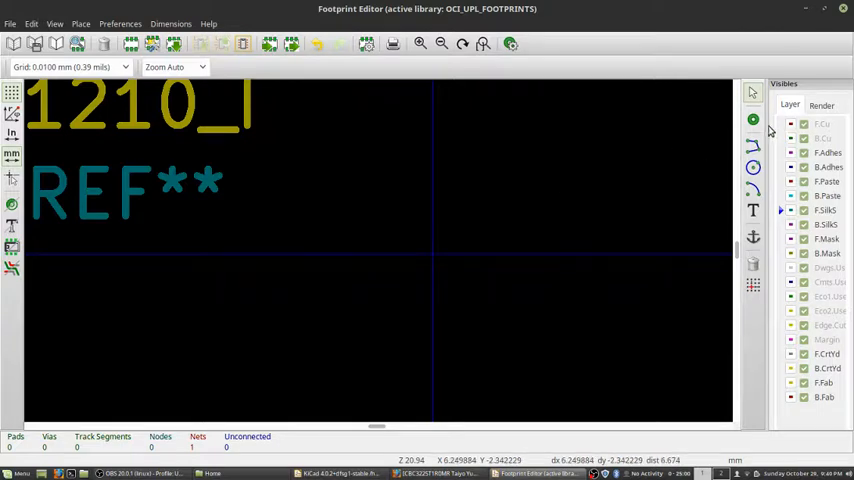
Place a first pad at the origin and bring up its properties.
{"action": "left_click", "coordinate": [432, 252]}
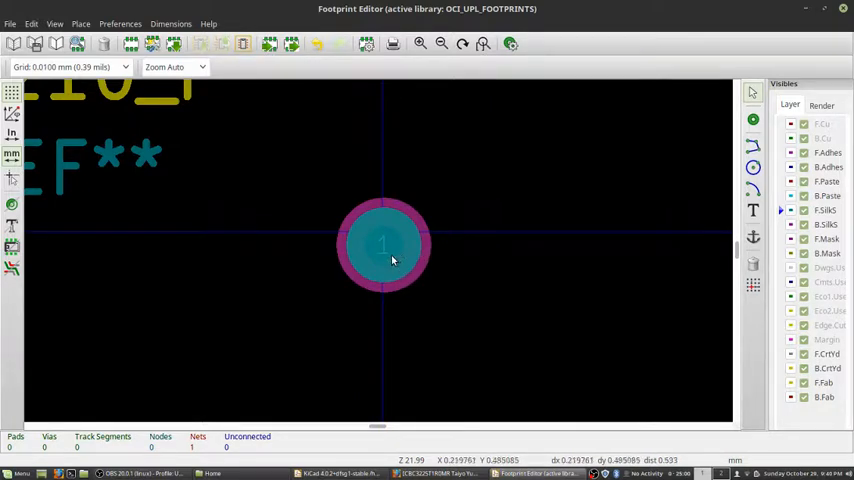
{"action": "mouse_move", "coordinate": [392, 272]}
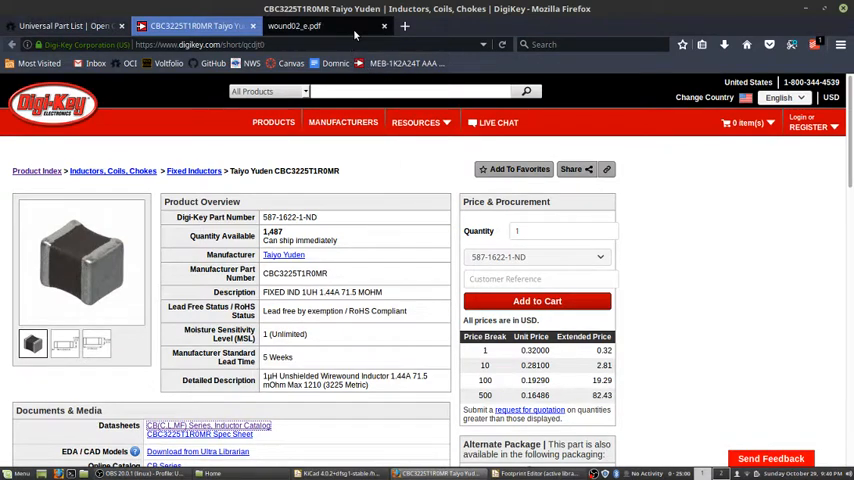
{"action": "left_click", "coordinate": [296, 24]}
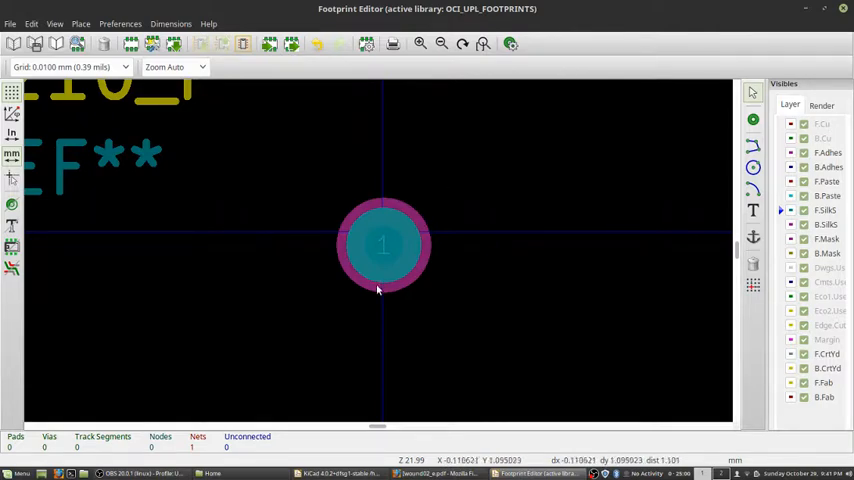
{"action": "double_click", "coordinate": [382, 244]}
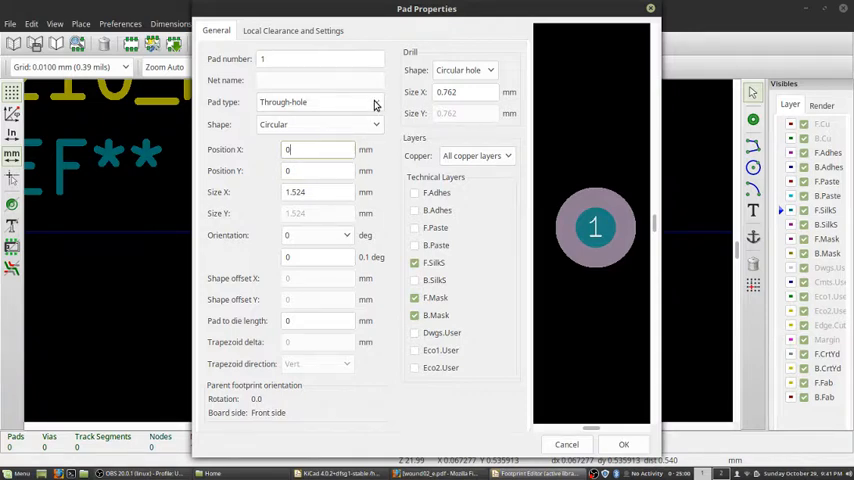
Make pad 1 a rectangular SMD pad sized 0.87 by 2.7 mm.
{"action": "left_click", "coordinate": [316, 100]}
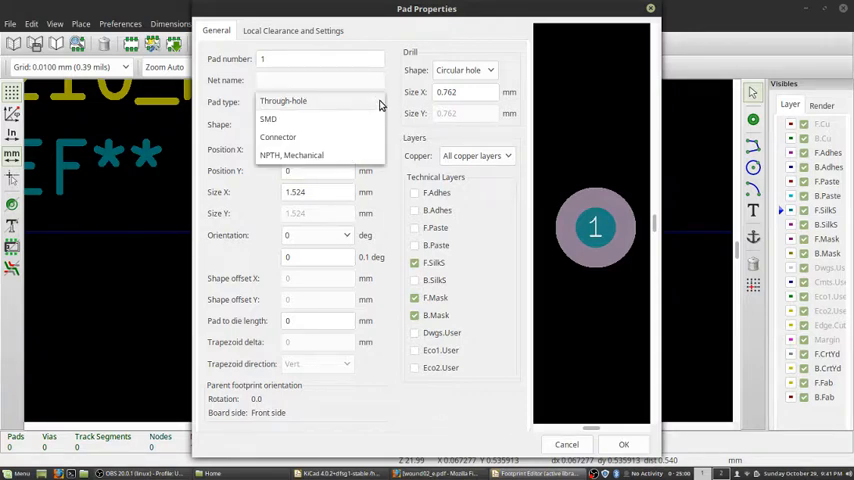
{"action": "left_click", "coordinate": [268, 118]}
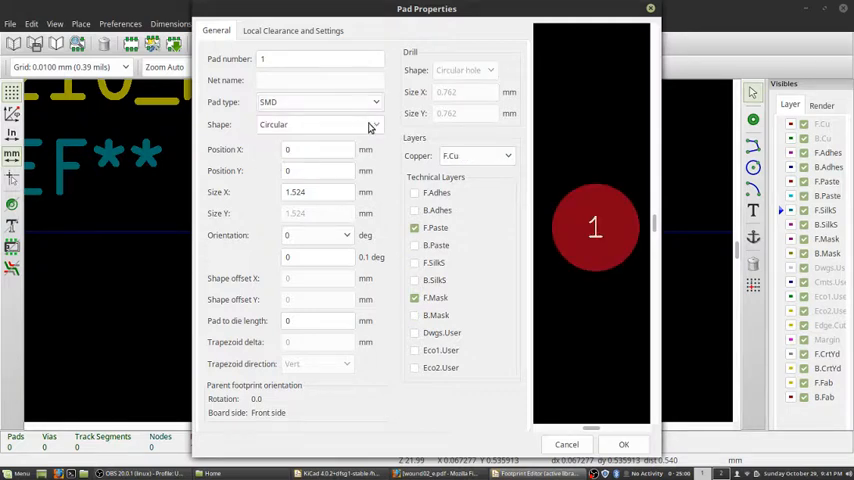
{"action": "left_click", "coordinate": [318, 124]}
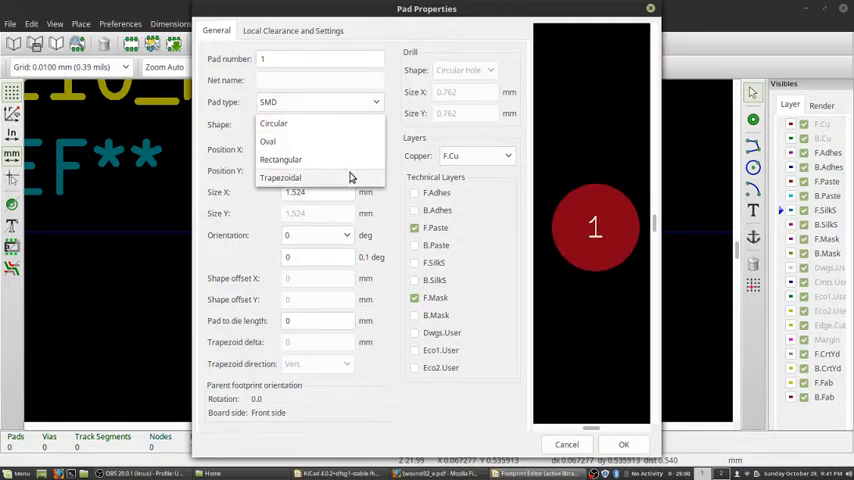
{"action": "left_click", "coordinate": [280, 160]}
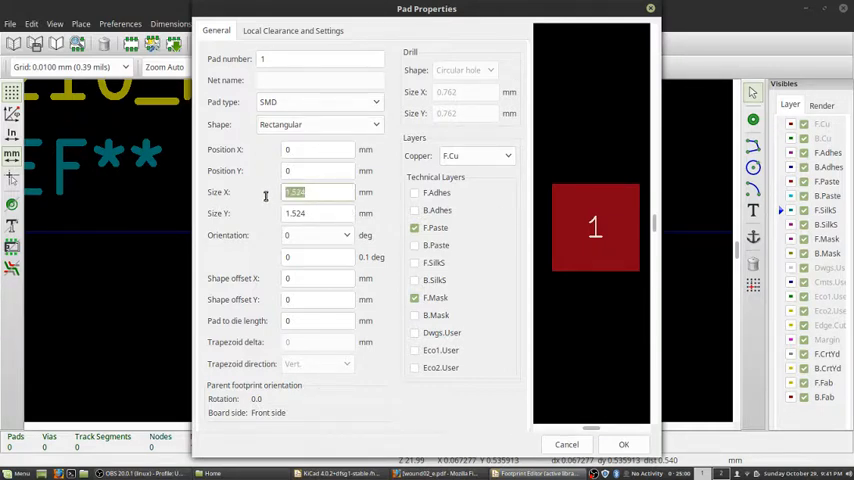
{"action": "type", "text": ".87"}
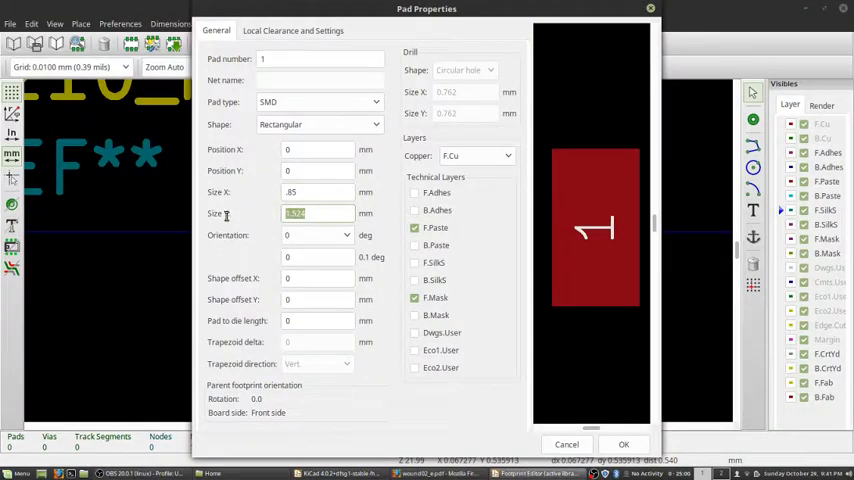
{"action": "type", "text": "2.7"}
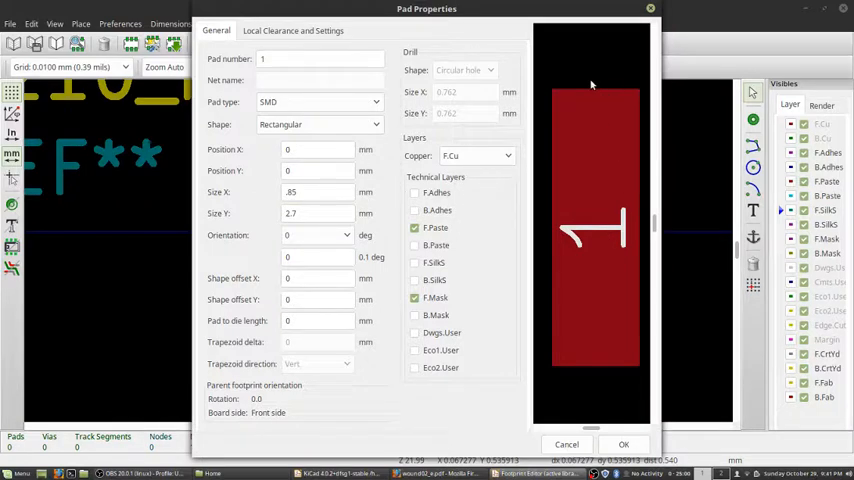
{"action": "mouse_move", "coordinate": [538, 264]}
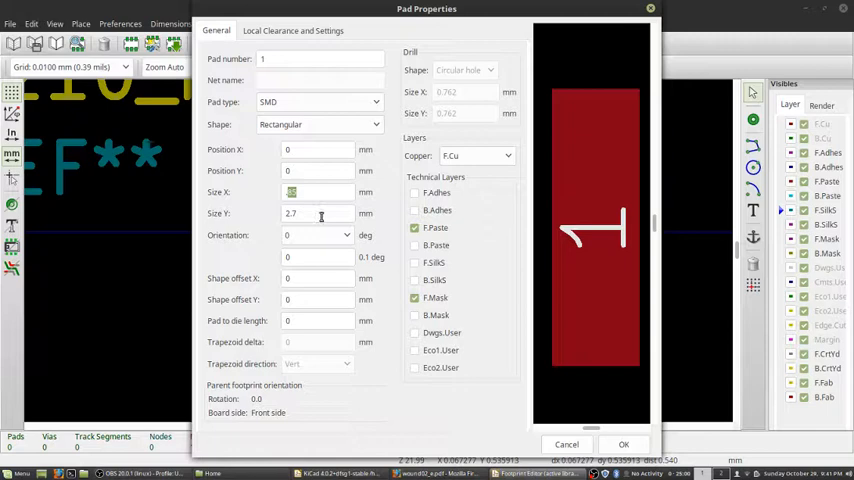
Revise the pad width to 0.85 and then 0.9 mm.
{"action": "left_click", "coordinate": [318, 192]}
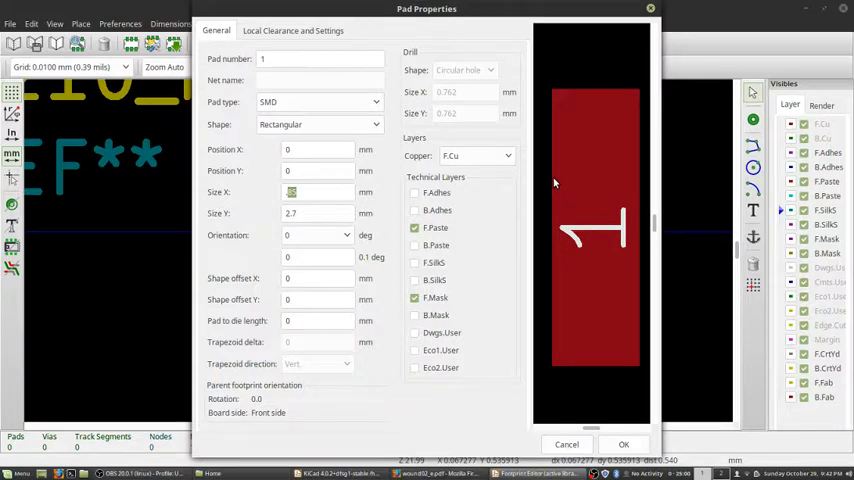
{"action": "type", "text": ".85"}
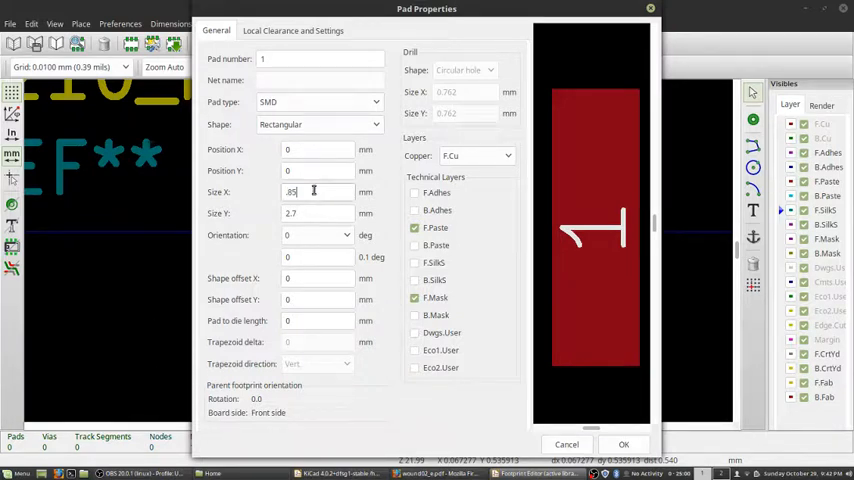
{"action": "type", "text": ".9"}
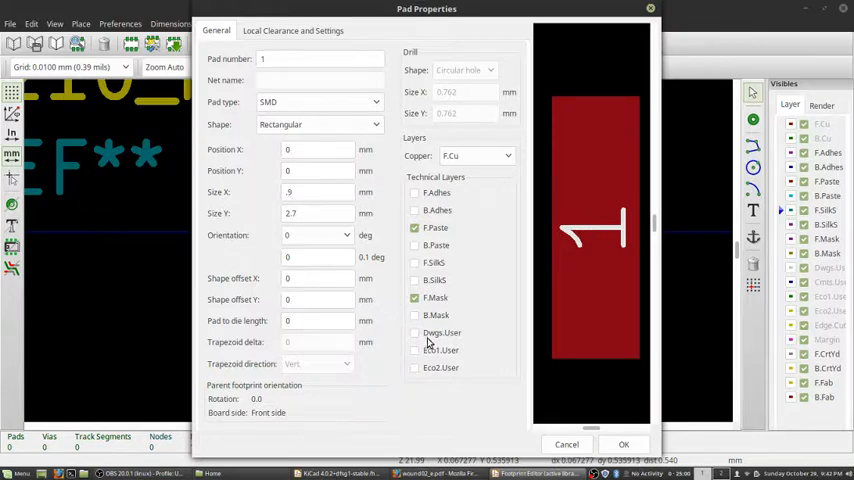
{"action": "mouse_move", "coordinate": [430, 326]}
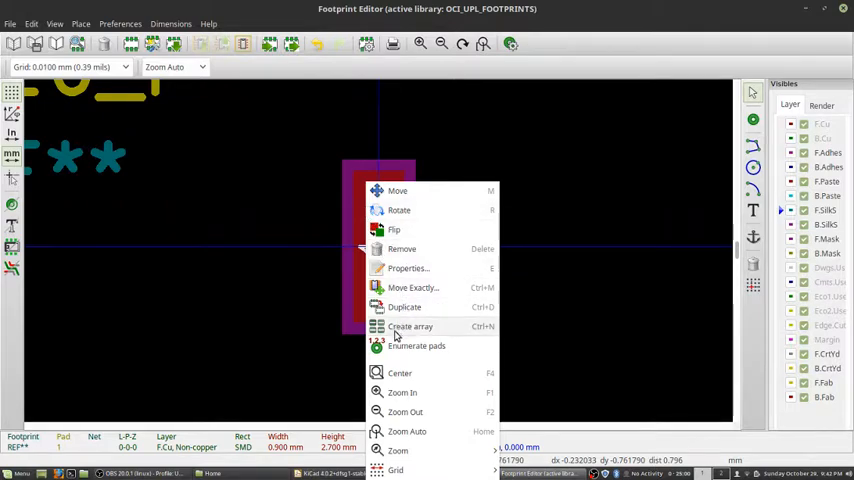
Array pad 1 into two pads, 2 across by 1 down, spaced 2.6 mm horizontally.
{"action": "left_click", "coordinate": [410, 326]}
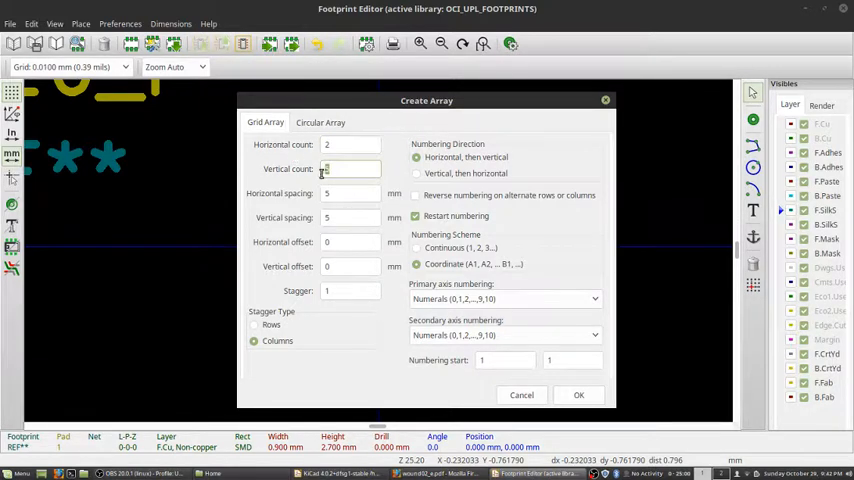
{"action": "type", "text": "1"}
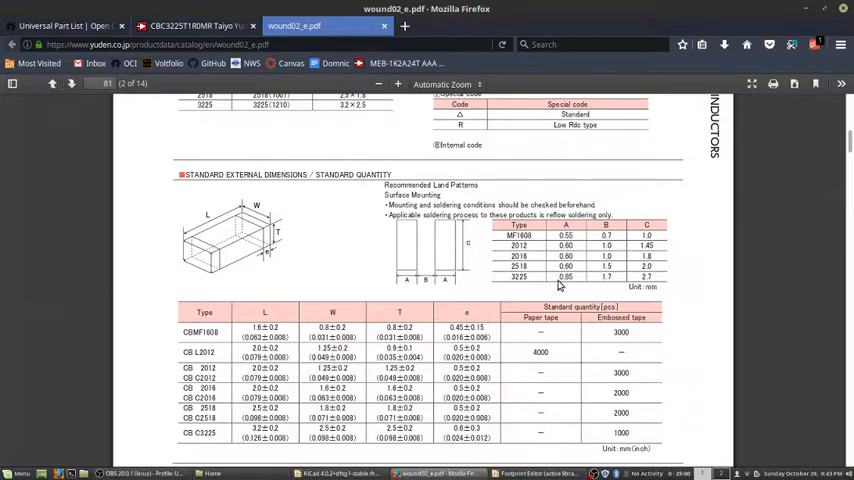
{"action": "mouse_move", "coordinate": [560, 282]}
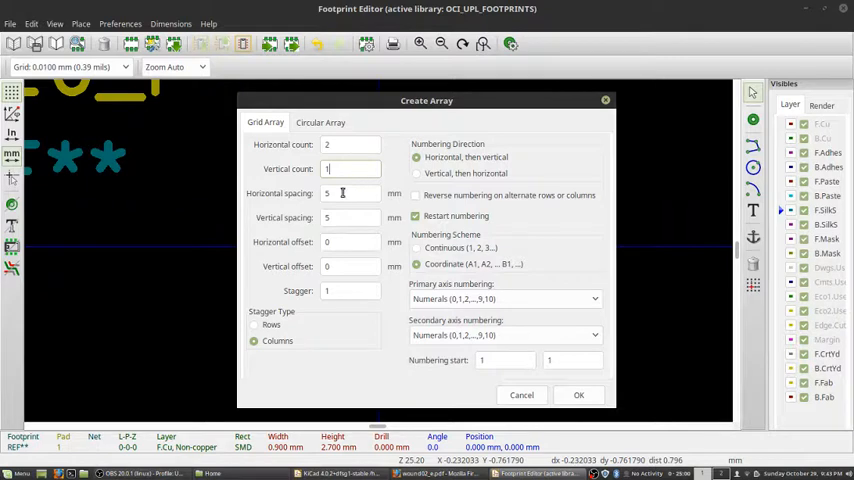
{"action": "left_click", "coordinate": [352, 192]}
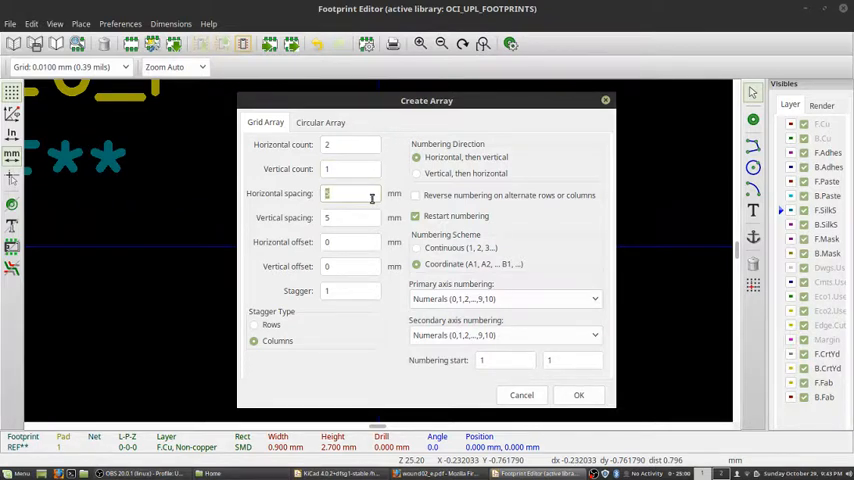
{"action": "type", "text": "2.6"}
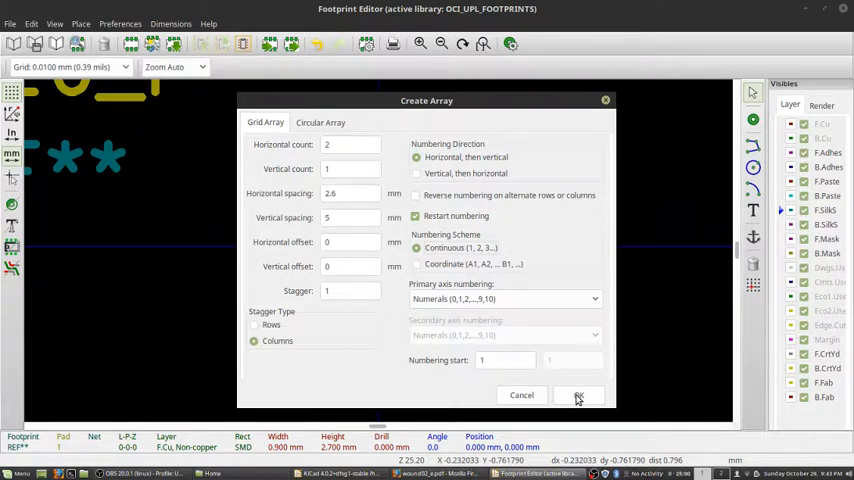
{"action": "left_click", "coordinate": [578, 396]}
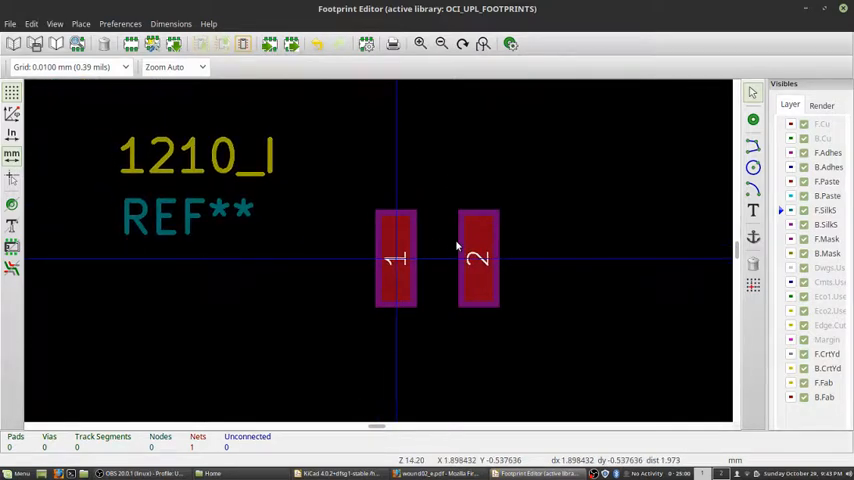
{"action": "mouse_move", "coordinate": [432, 224]}
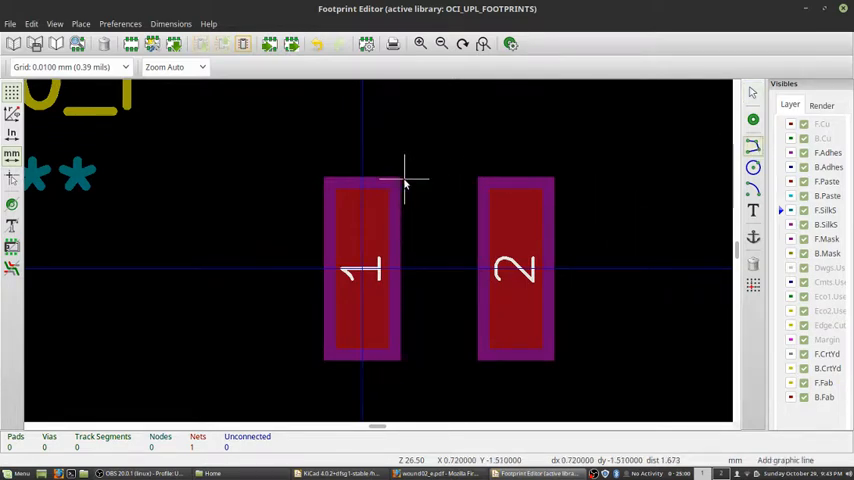
{"action": "mouse_move", "coordinate": [402, 184]}
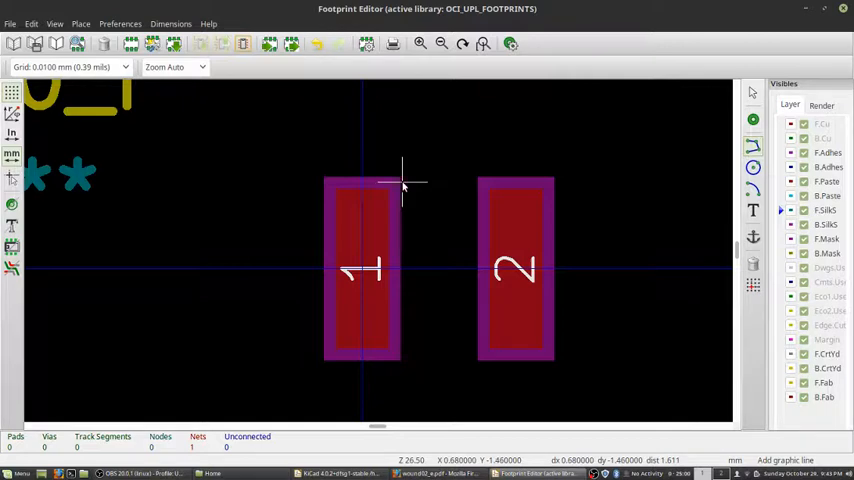
{"action": "mouse_move", "coordinate": [470, 180]}
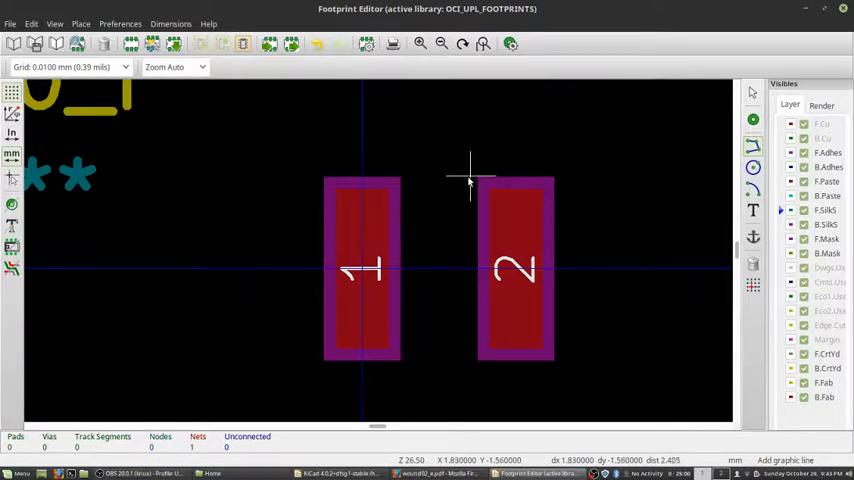
{"action": "mouse_move", "coordinate": [510, 244]}
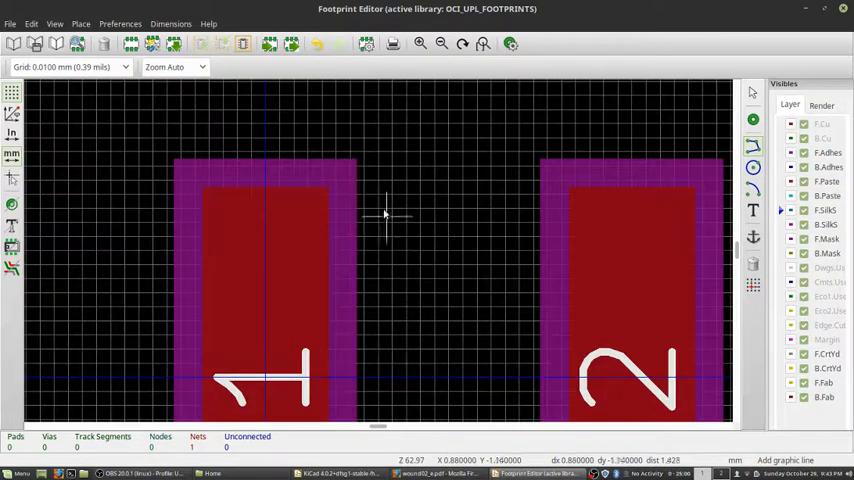
{"action": "mouse_move", "coordinate": [364, 170]}
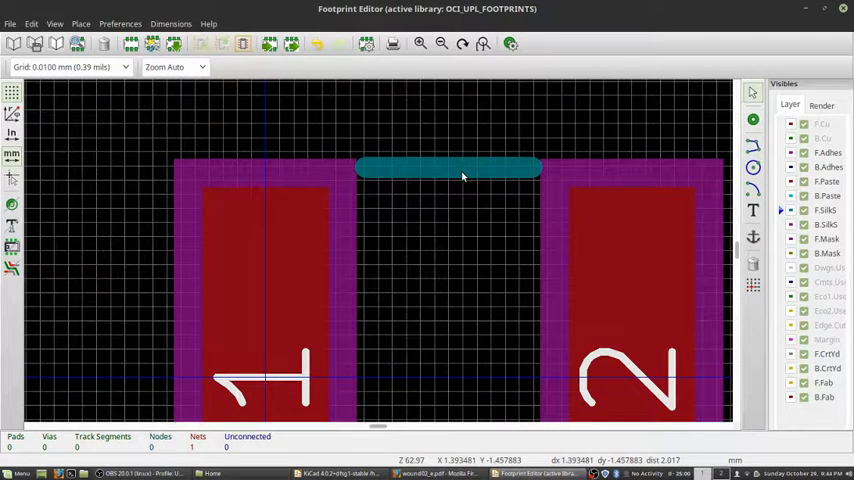
Duplicate the top silkscreen line to join the pads along the bottom.
{"action": "right_click", "coordinate": [460, 176]}
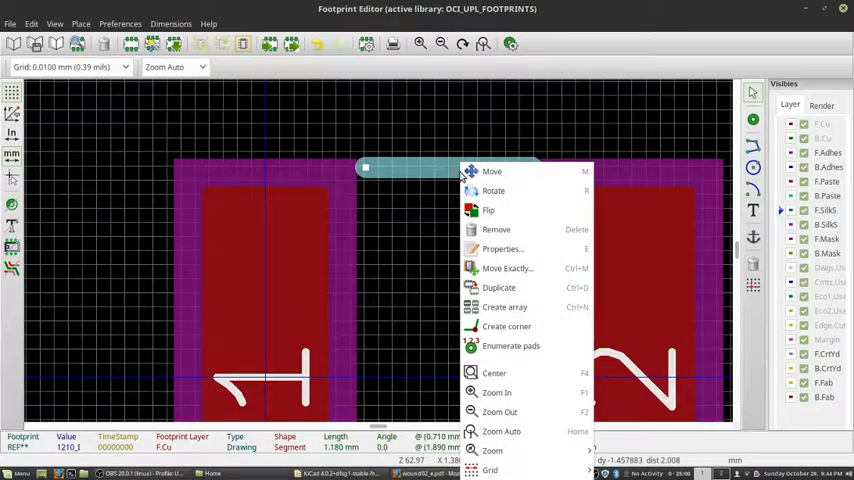
{"action": "mouse_move", "coordinate": [496, 288]}
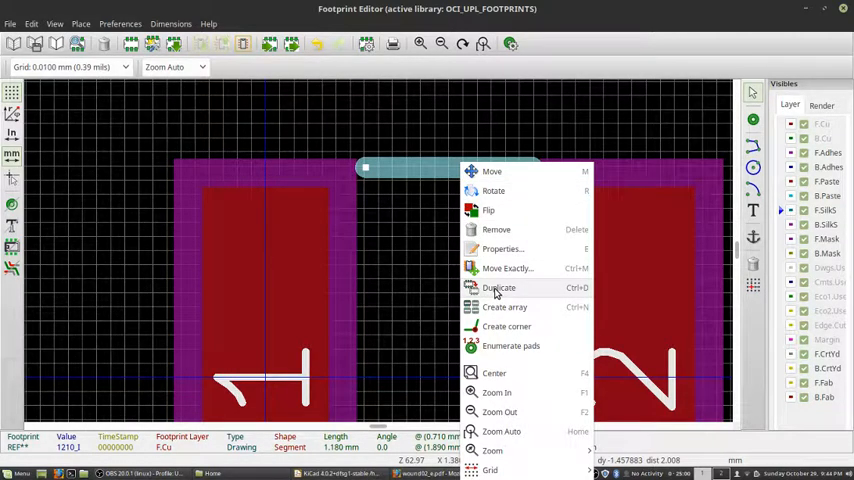
{"action": "left_click", "coordinate": [500, 288]}
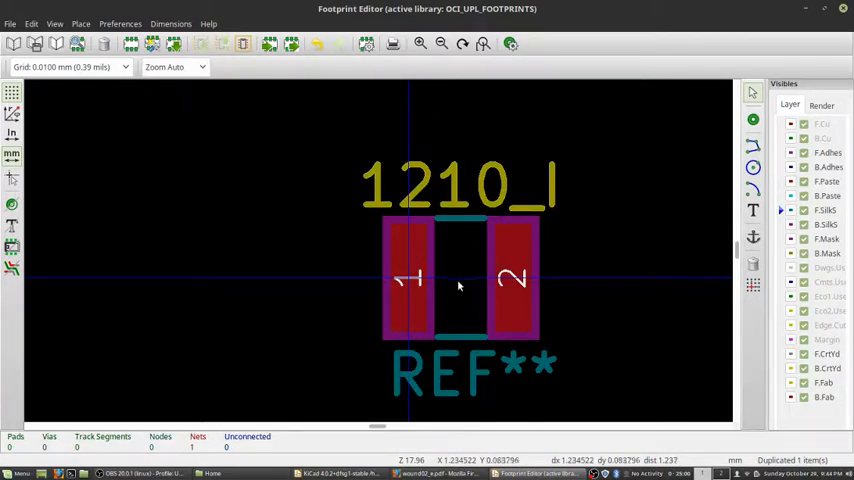
{"action": "mouse_move", "coordinate": [466, 296]}
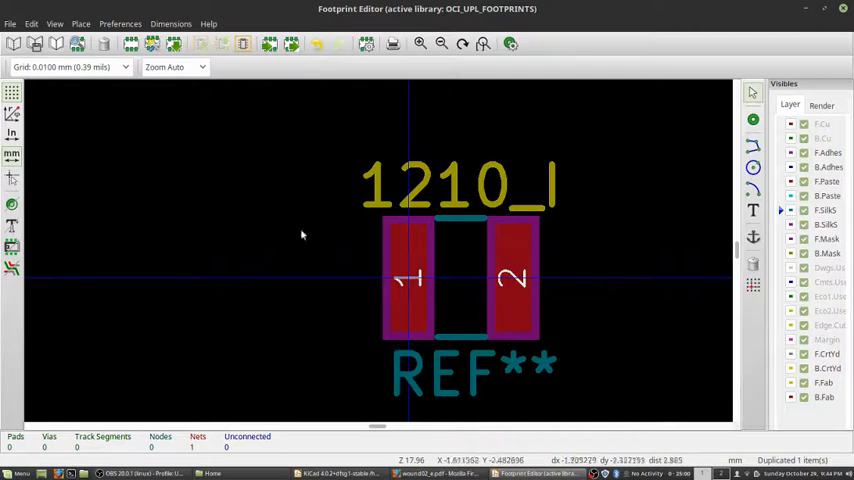
{"action": "mouse_move", "coordinate": [410, 280]}
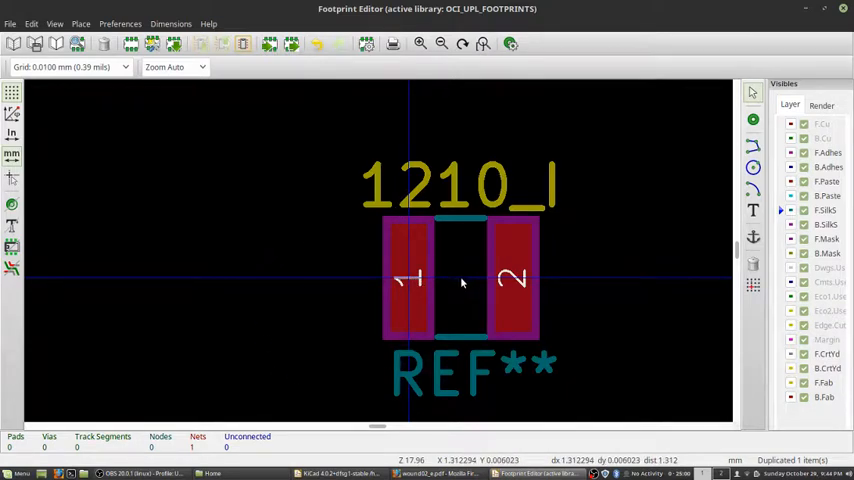
{"action": "mouse_move", "coordinate": [436, 298]}
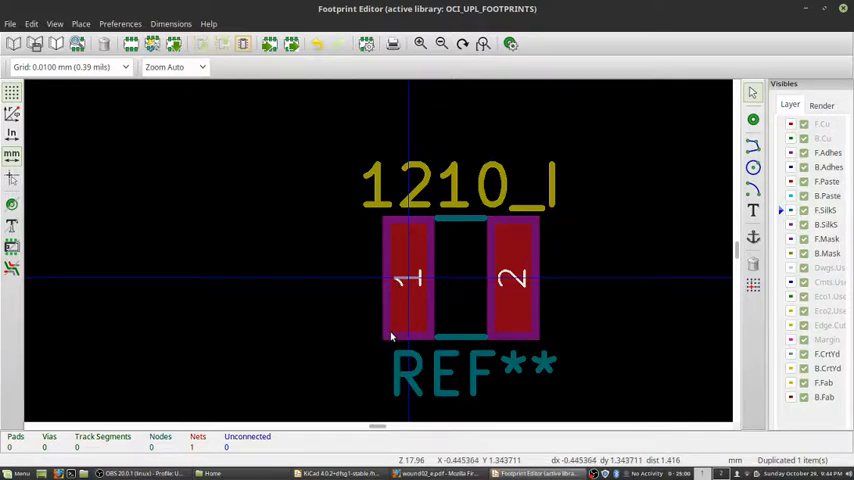
{"action": "mouse_move", "coordinate": [424, 336]}
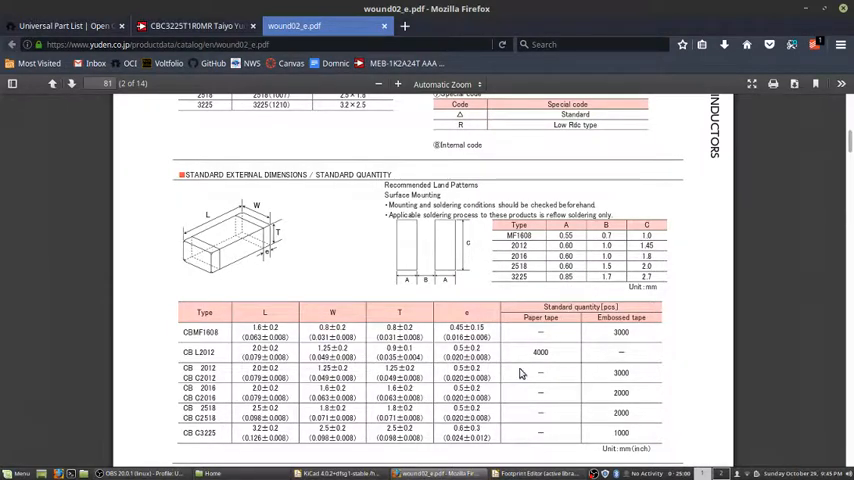
{"action": "left_click", "coordinate": [338, 472]}
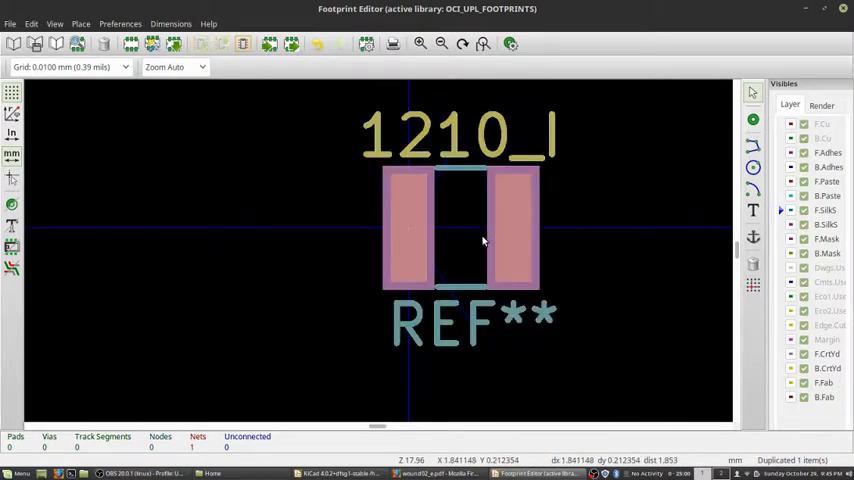
Move all footprint items by an exact offset and save the footprint as 1210_I.
{"action": "right_click", "coordinate": [482, 240]}
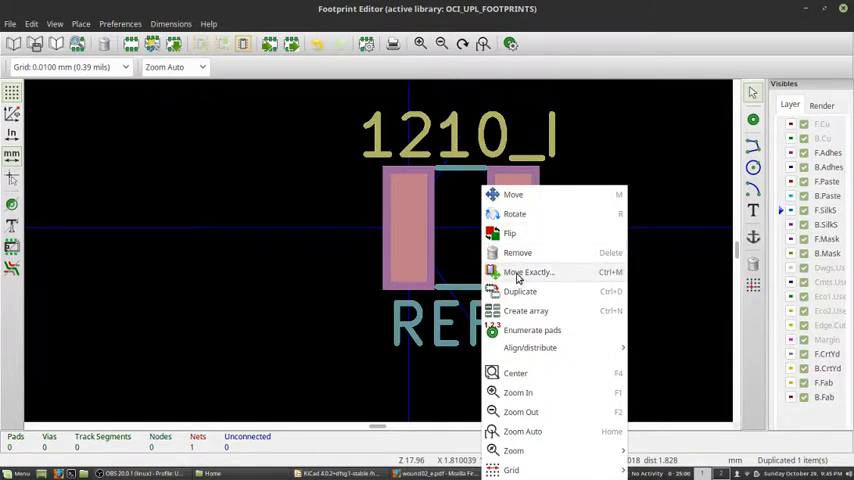
{"action": "left_click", "coordinate": [528, 272]}
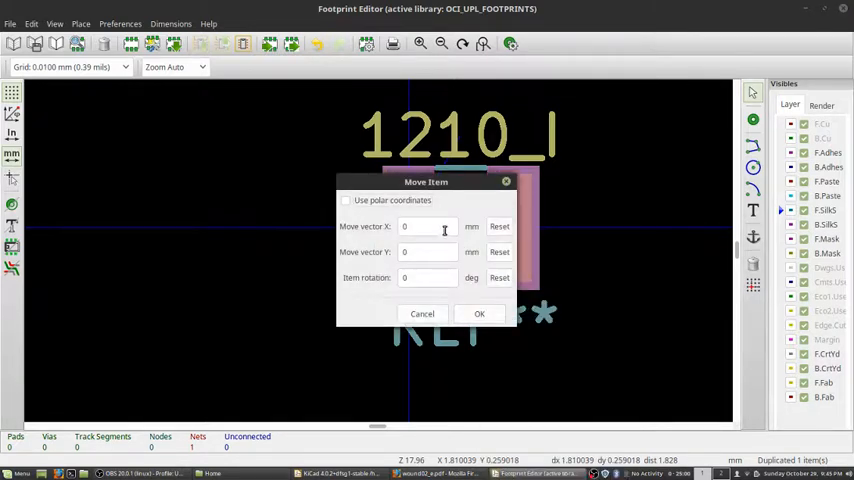
{"action": "left_click", "coordinate": [428, 226]}
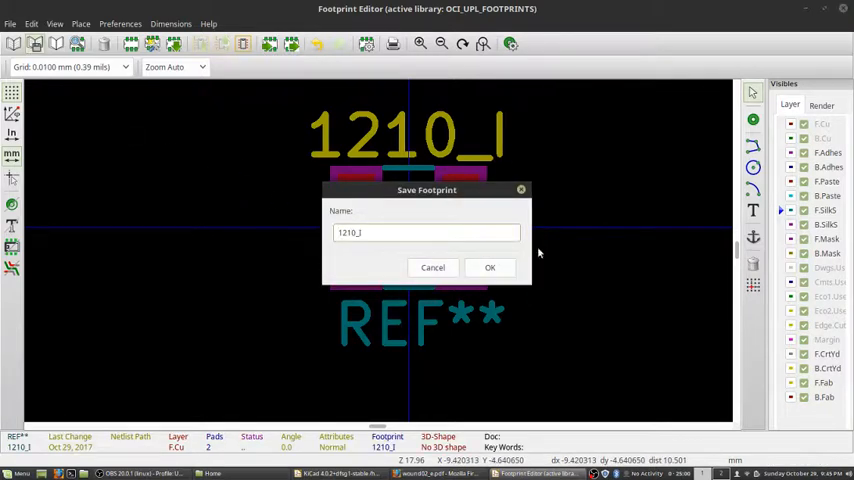
{"action": "left_click", "coordinate": [490, 268]}
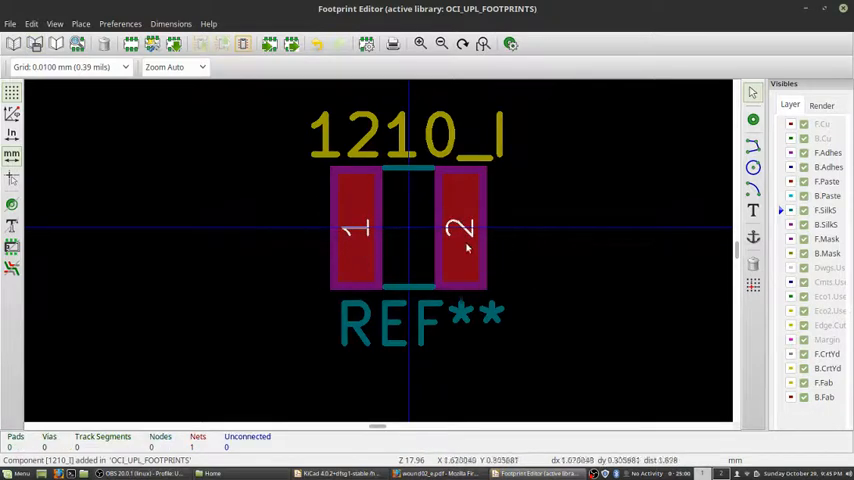